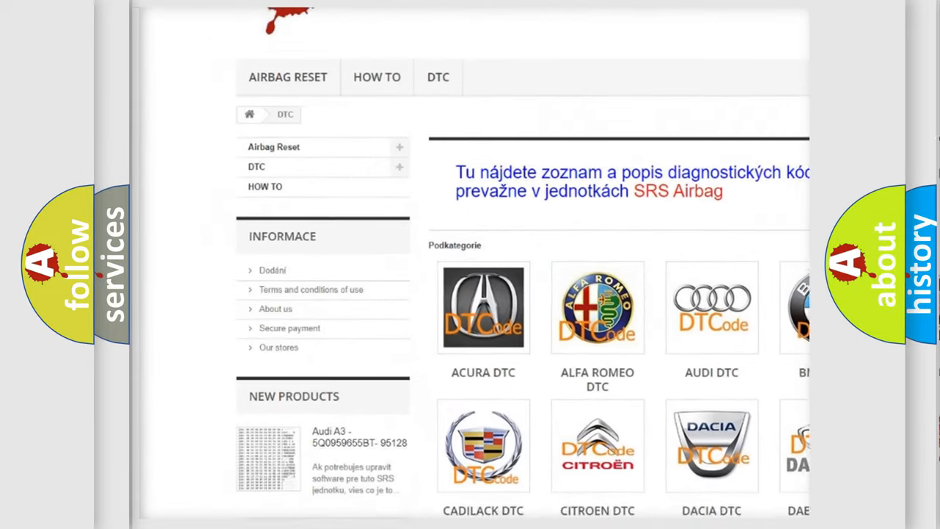
# Scroll past the car-brand logos down to the list of B-series trouble codes.
pyautogui.scroll(-3)
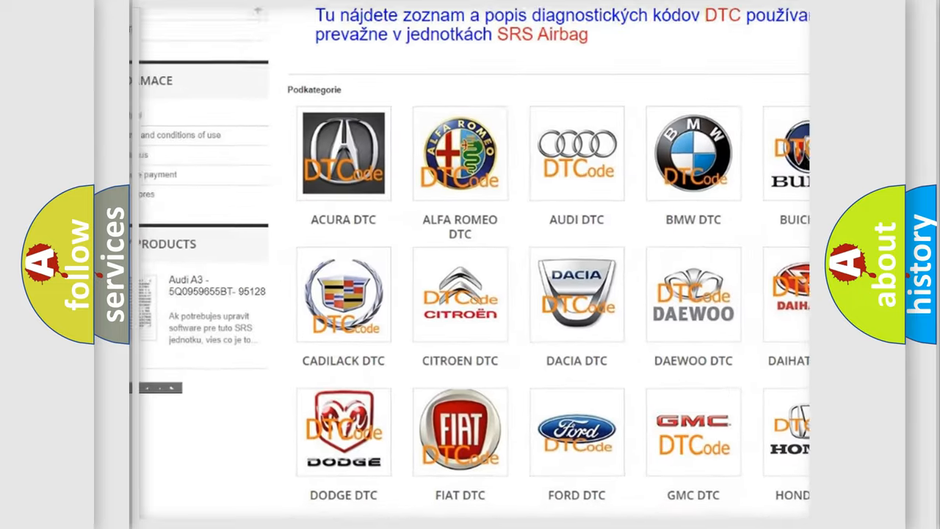
pyautogui.scroll(-3)
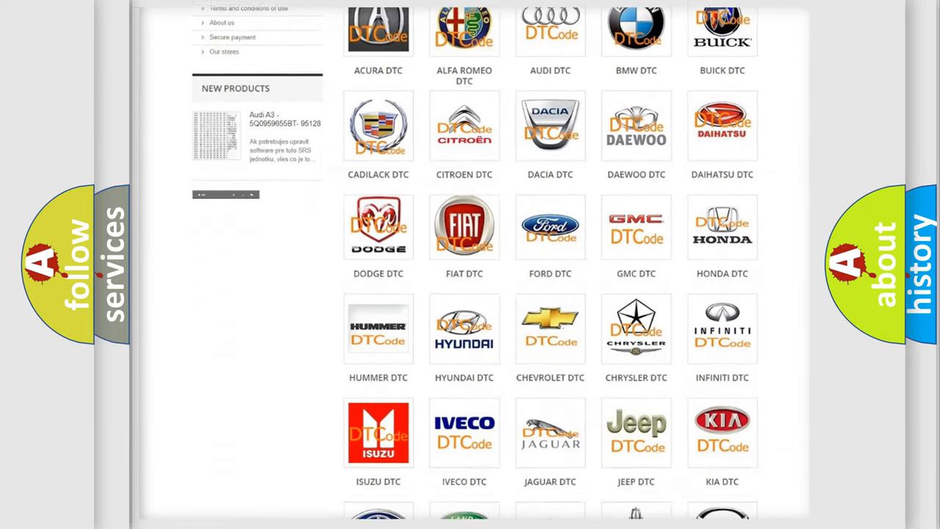
pyautogui.scroll(-3)
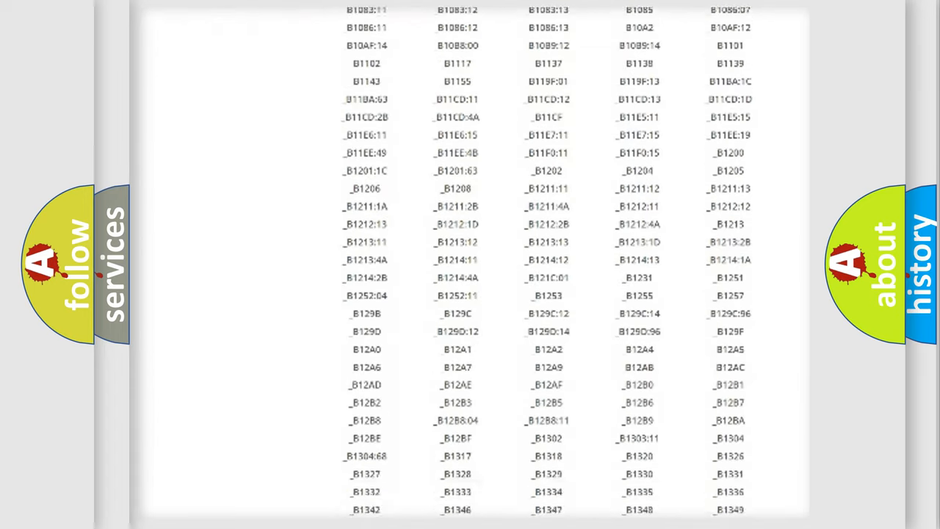
pyautogui.scroll(-3)
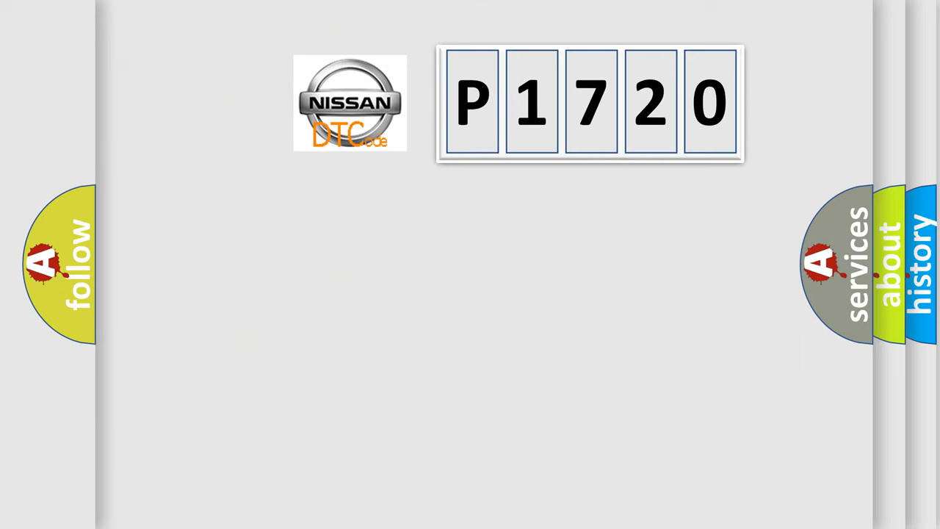
# Reveal the 'Make: Nissan' label beside the Nissan logo and code P1720.
pyautogui.click(349, 103)
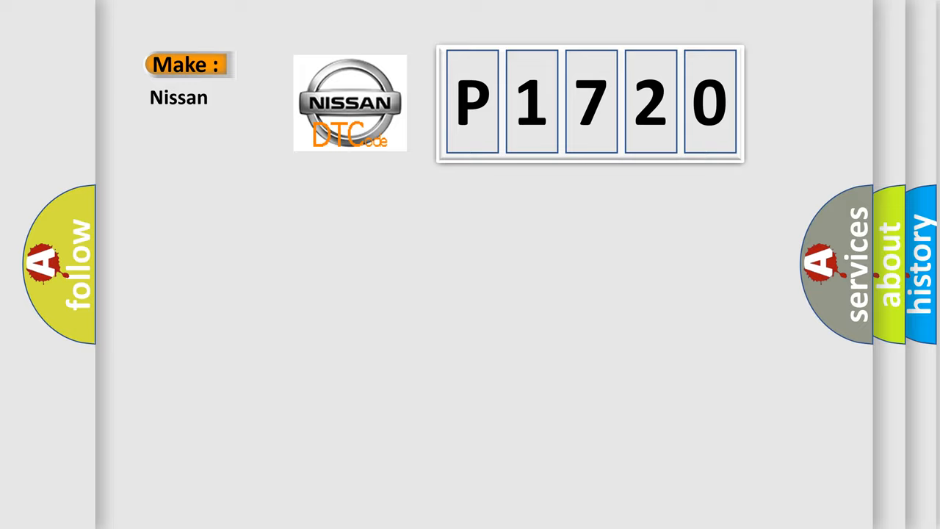